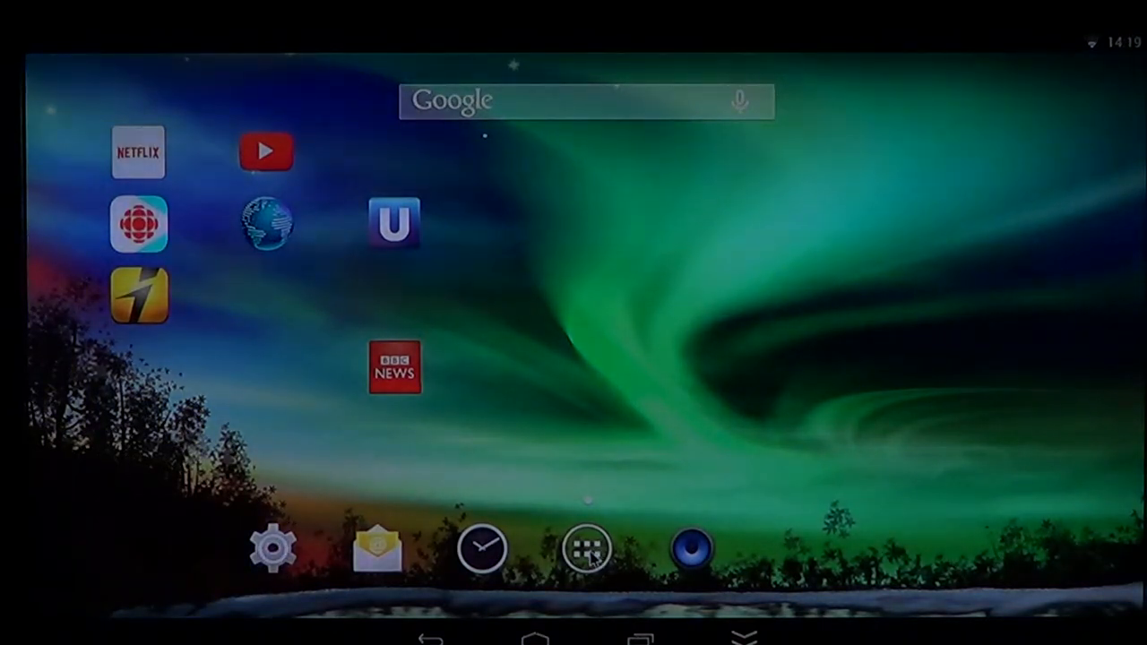
Launch Settings from the app drawer and scroll the category list down to the personal section.
{"action": "left_click", "coordinate": [586, 548]}
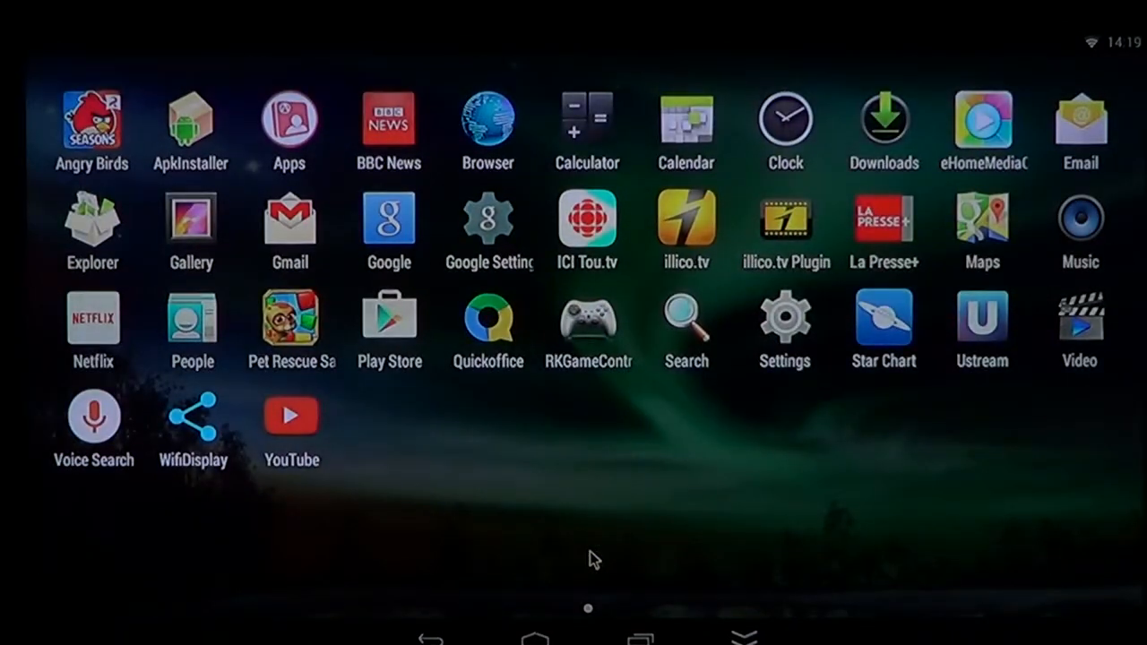
{"action": "mouse_move", "coordinate": [784, 327]}
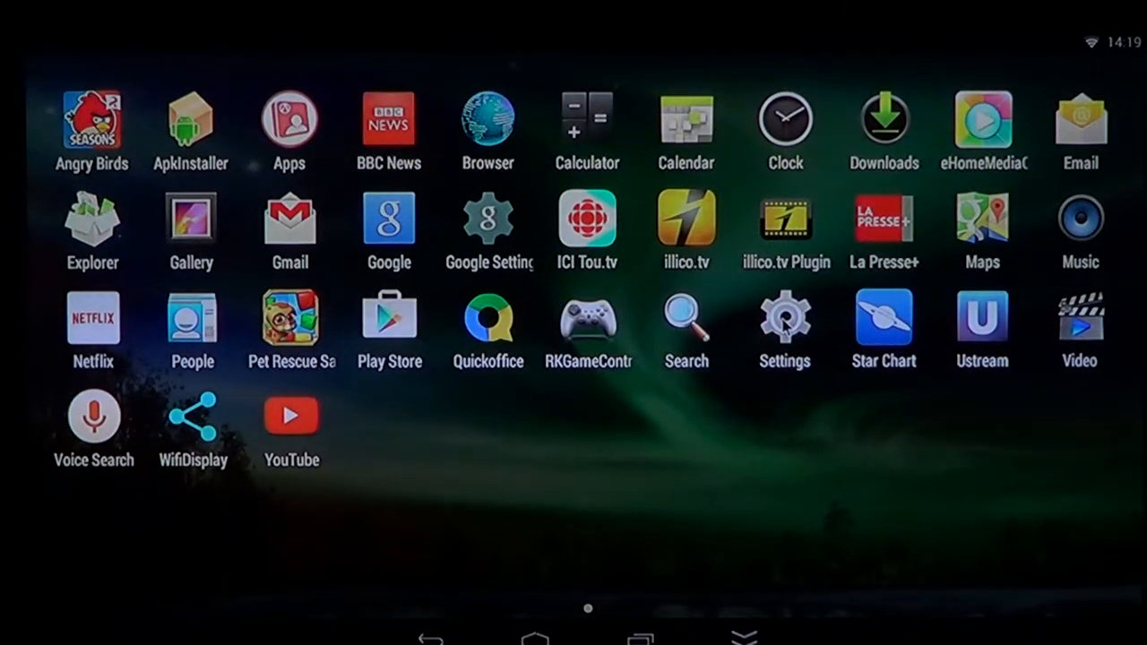
{"action": "left_click", "coordinate": [784, 318]}
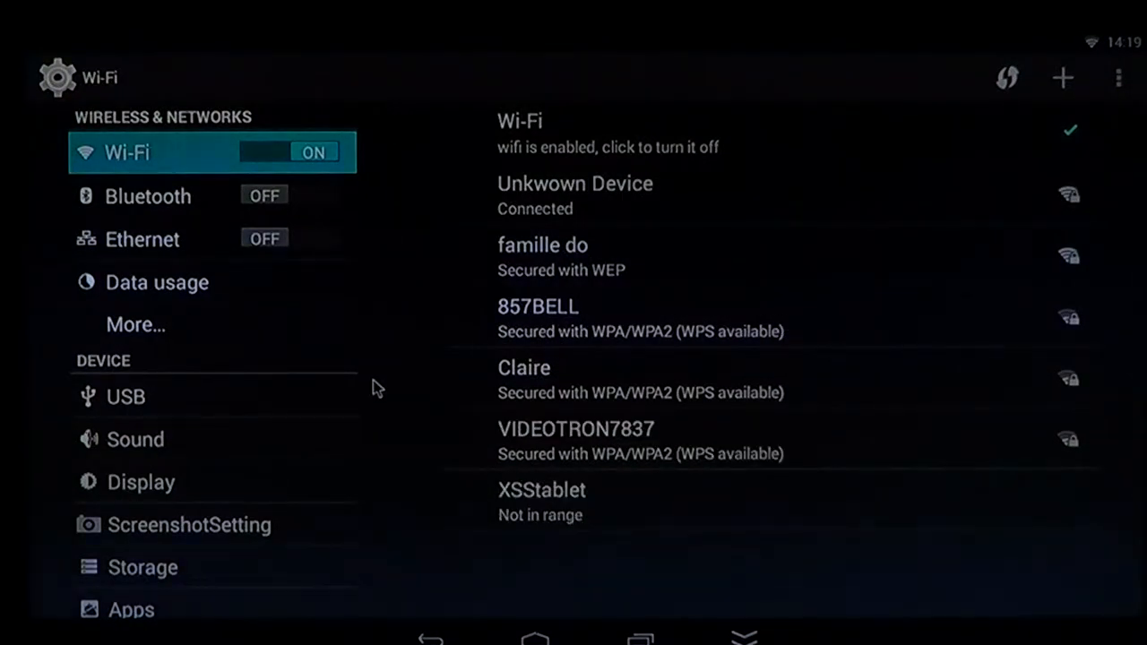
{"action": "scroll", "scroll_direction": "down", "scroll_amount": 3}
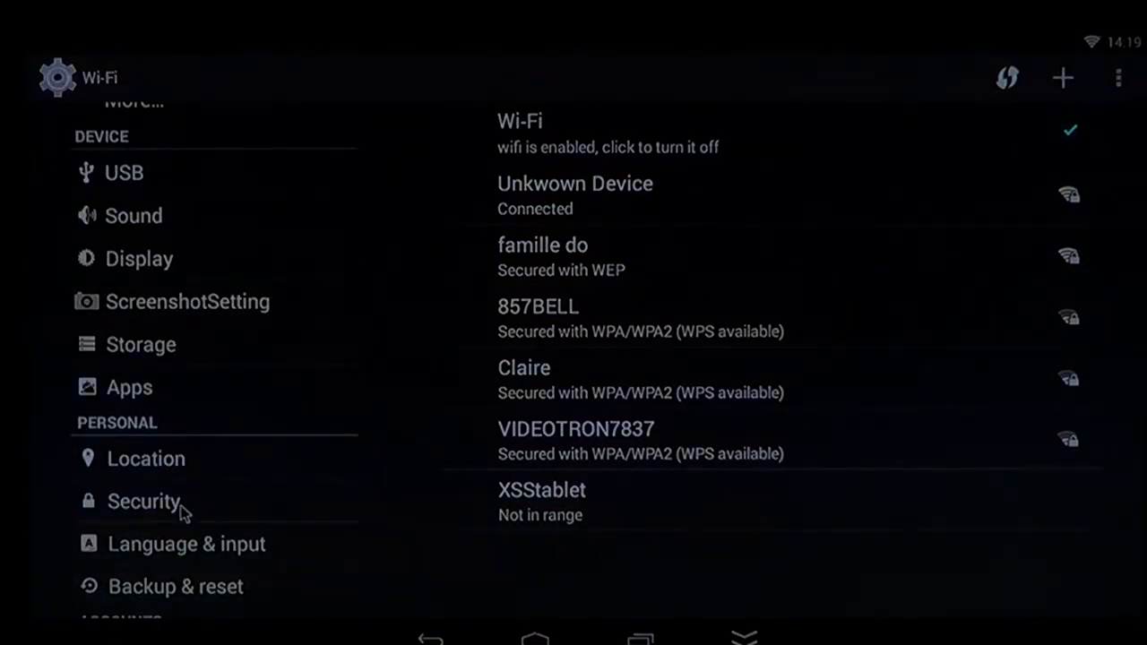
Open Security settings and browse its options down to credential storage.
{"action": "left_click", "coordinate": [144, 501]}
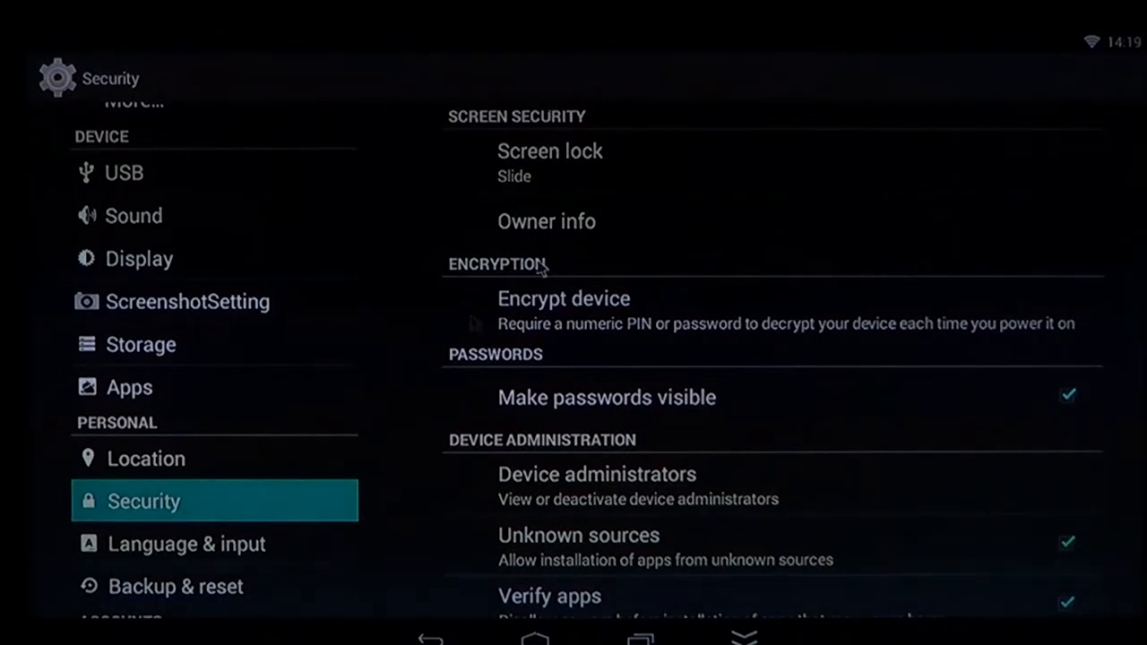
{"action": "mouse_move", "coordinate": [760, 185]}
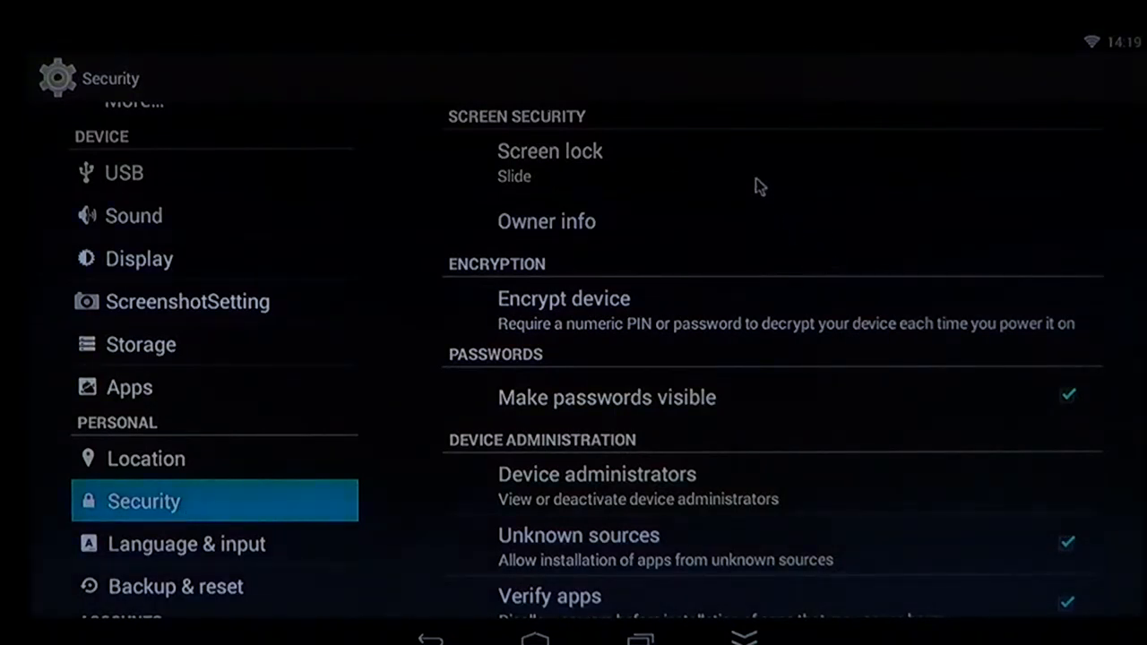
{"action": "mouse_move", "coordinate": [761, 201]}
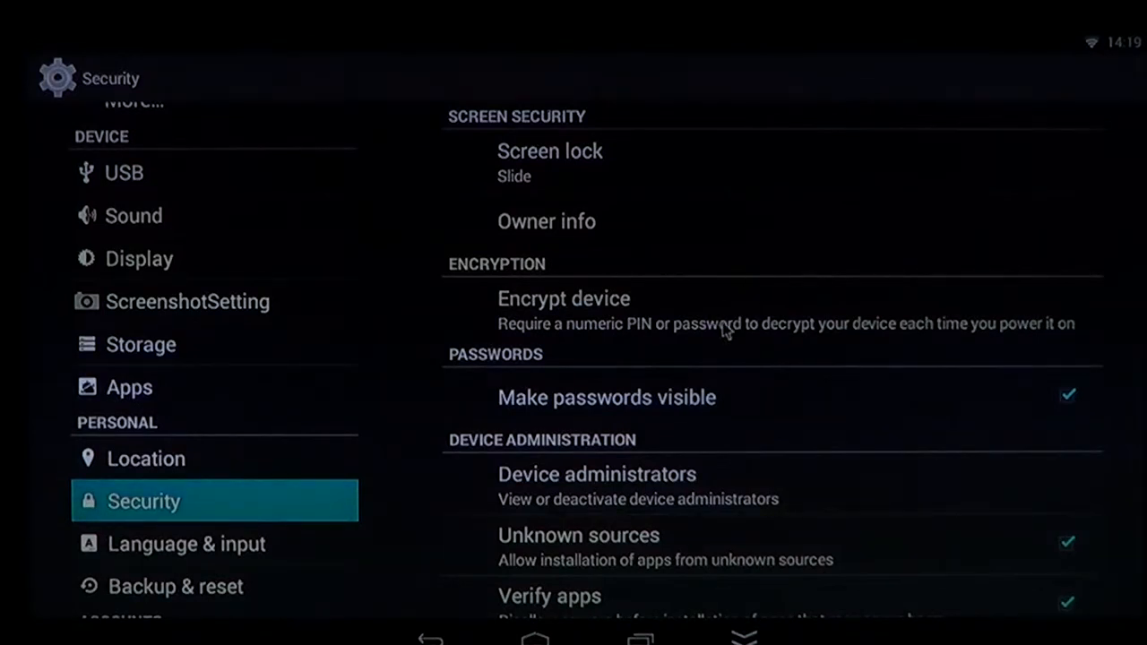
{"action": "mouse_move", "coordinate": [772, 345]}
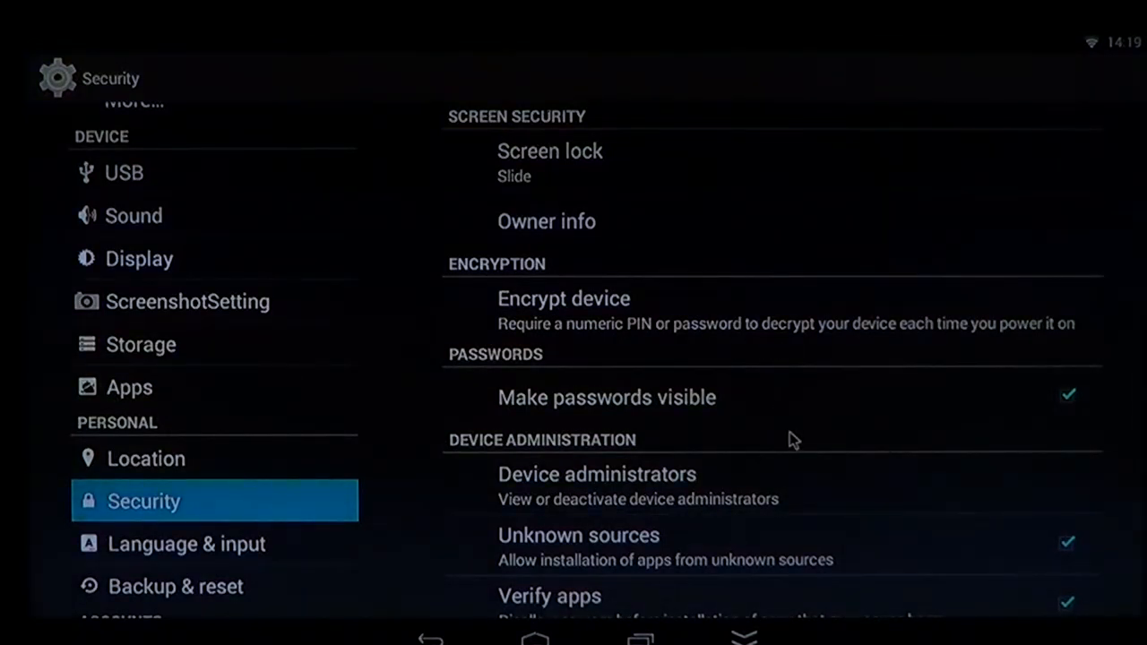
{"action": "scroll", "scroll_direction": "down", "scroll_amount": 3}
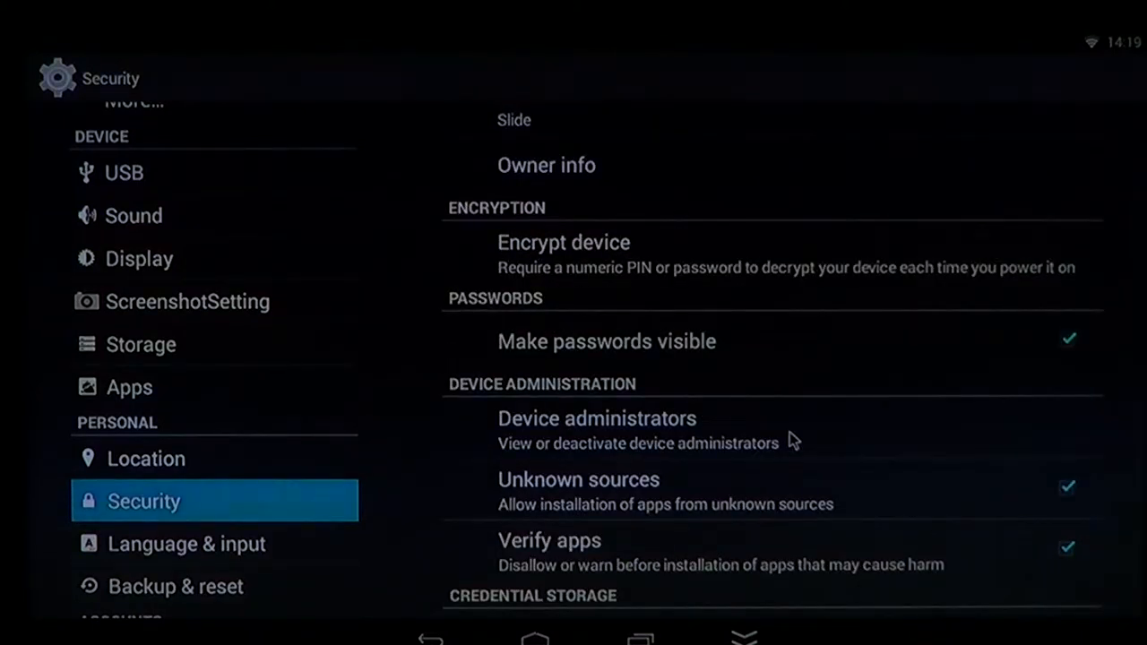
{"action": "scroll", "scroll_direction": "down", "scroll_amount": 3}
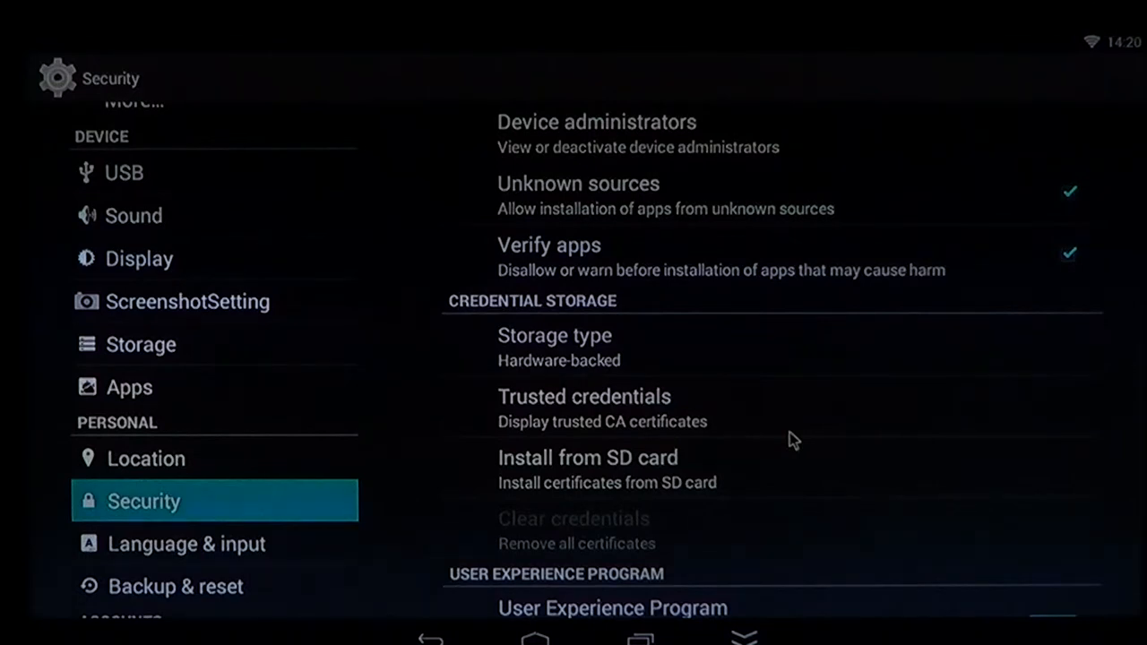
{"action": "scroll", "scroll_direction": "down", "scroll_amount": 3}
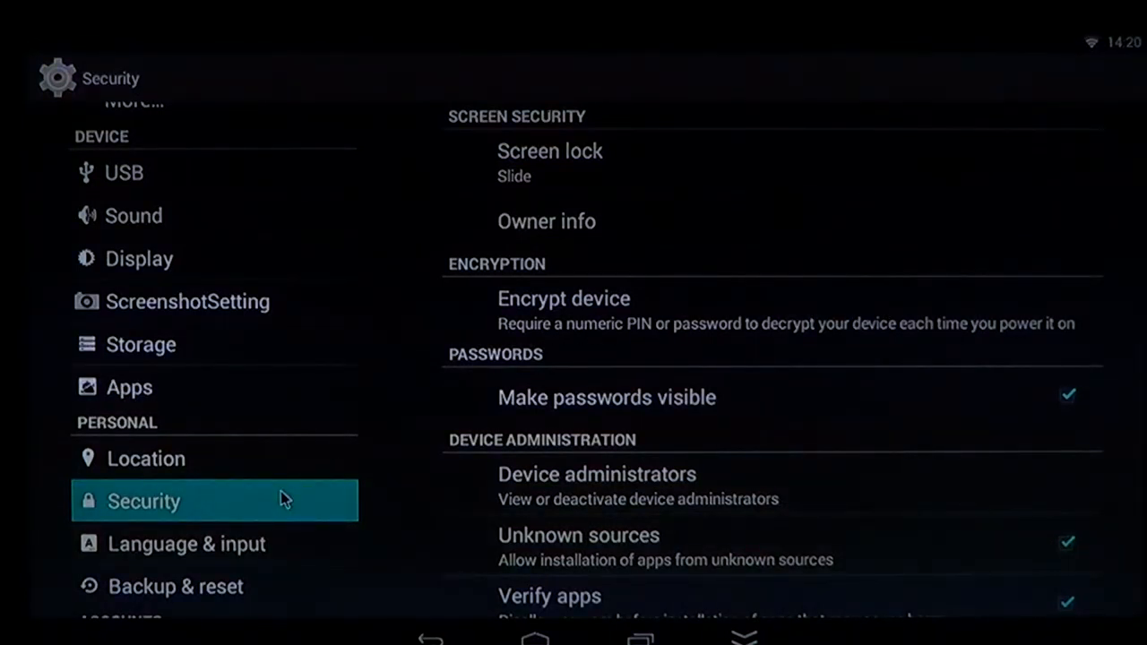
{"action": "mouse_move", "coordinate": [678, 335]}
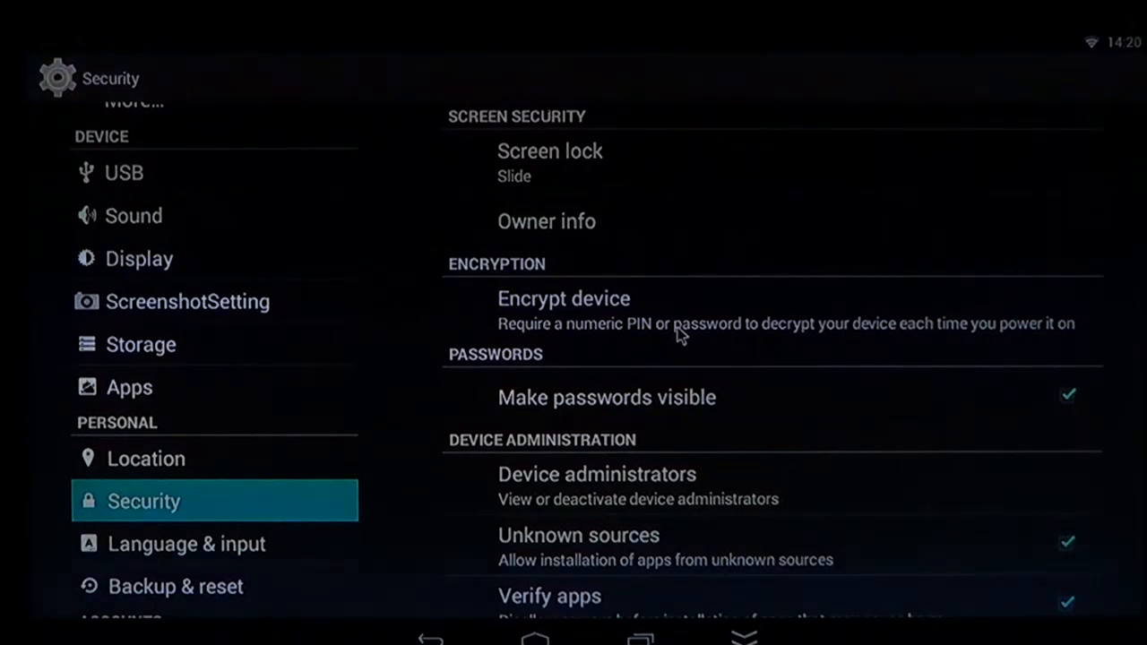
Read the Encrypt device warning under Encryption, then go back to the home screen.
{"action": "left_click", "coordinate": [564, 298]}
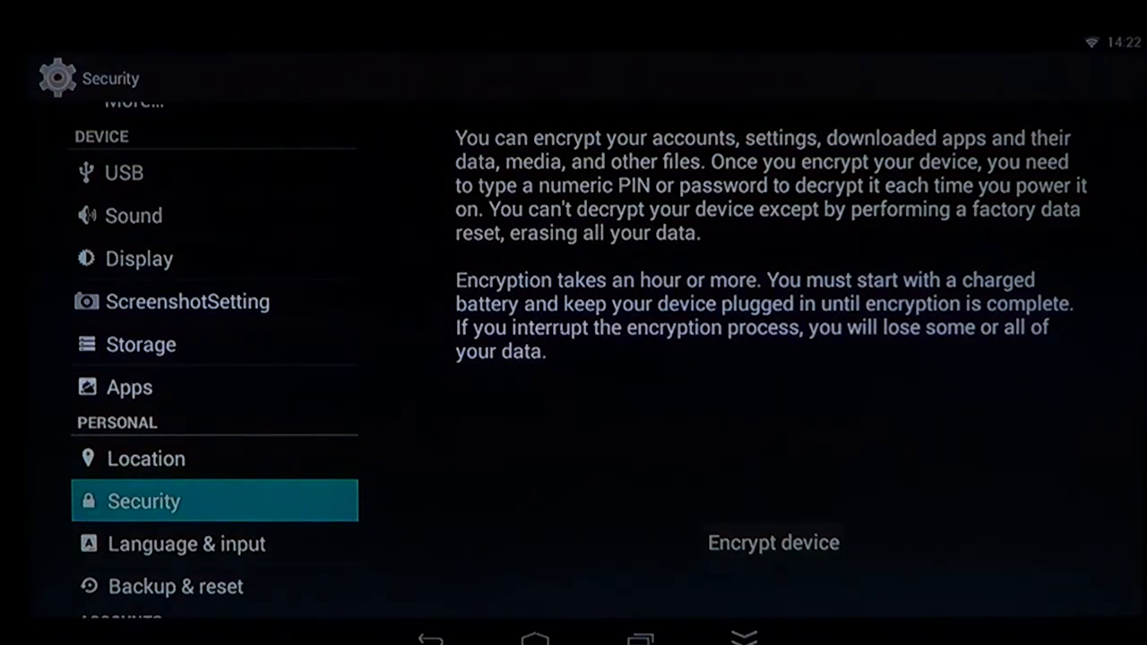
{"action": "left_click", "coordinate": [533, 638]}
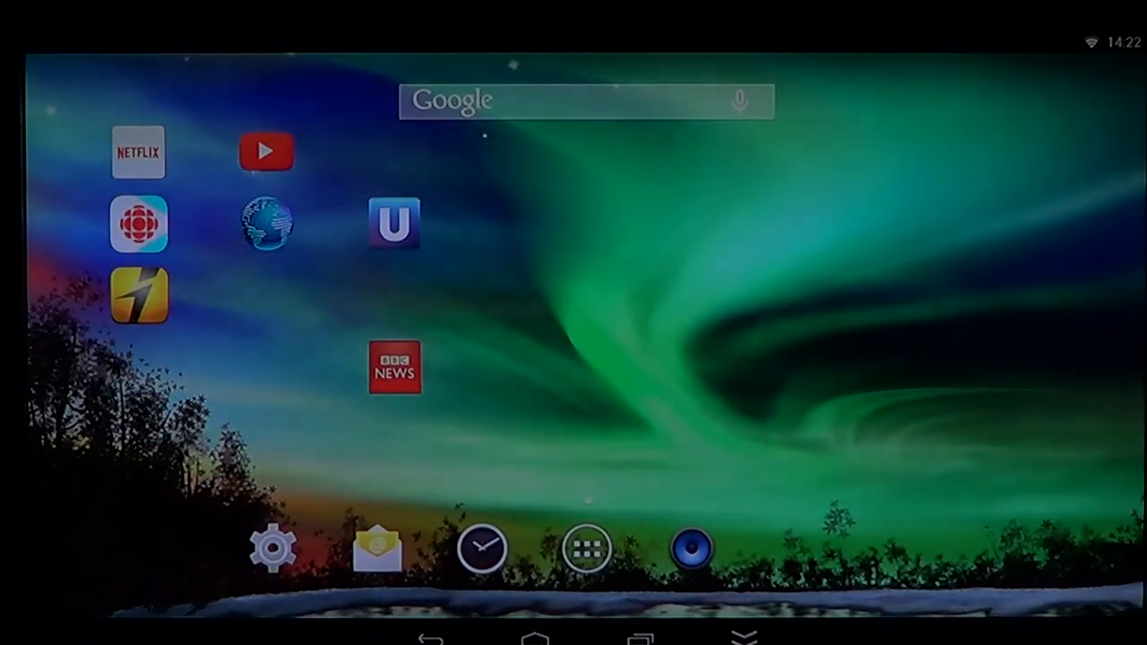